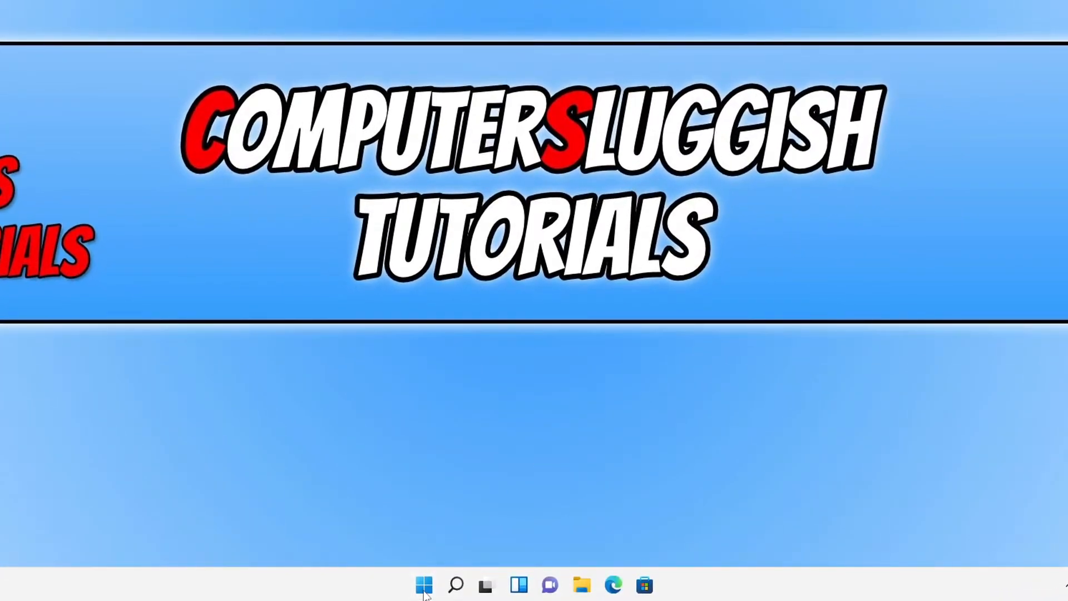
- Launch Settings from the Start button's quick link menu, landing on the System page
right_click(423, 584)
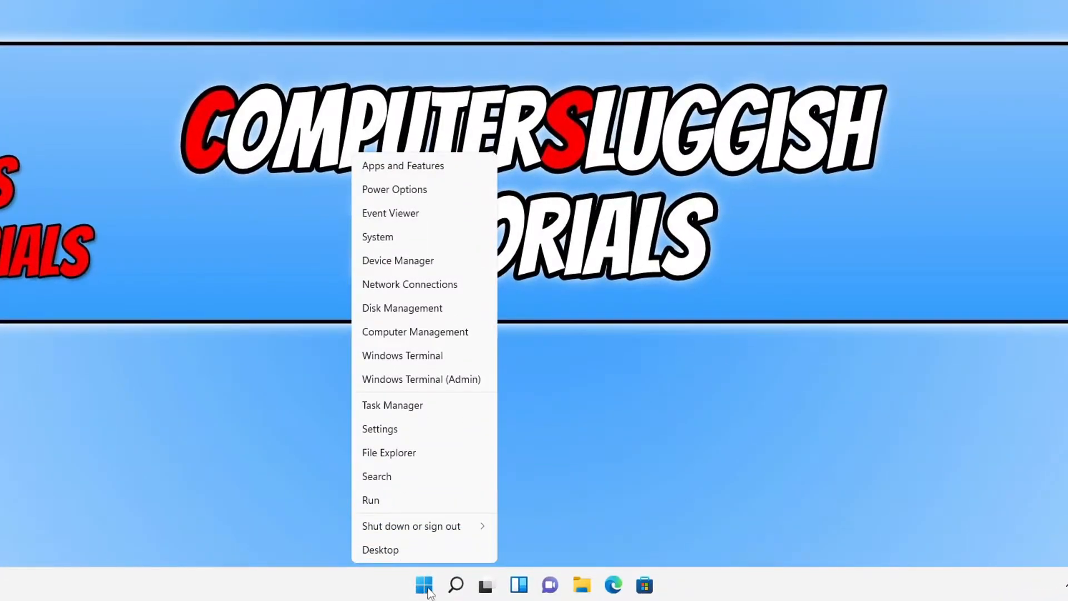
click(379, 429)
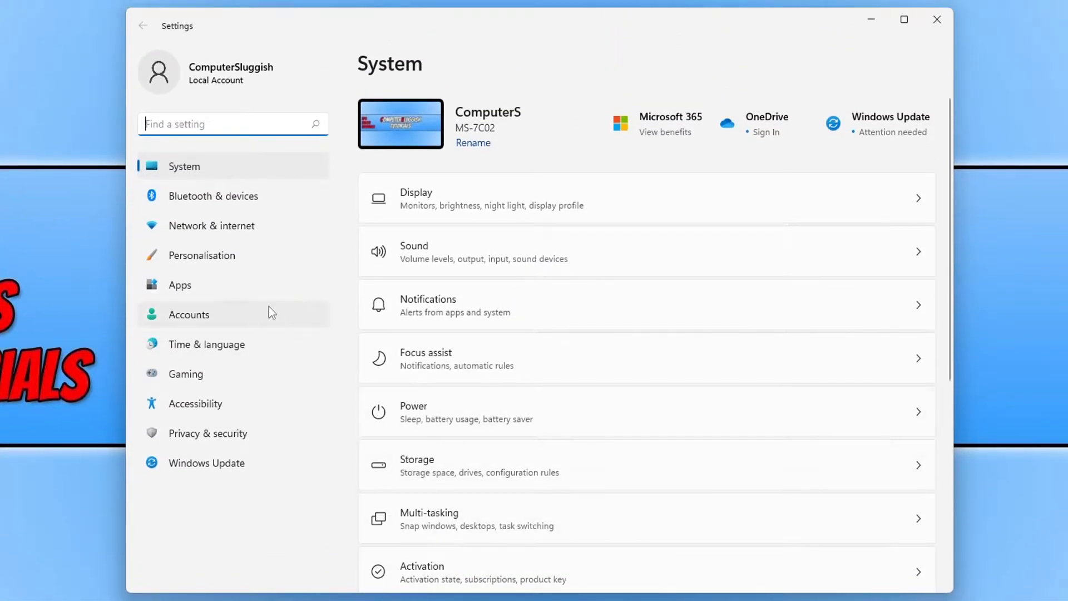
mouse_move(225, 292)
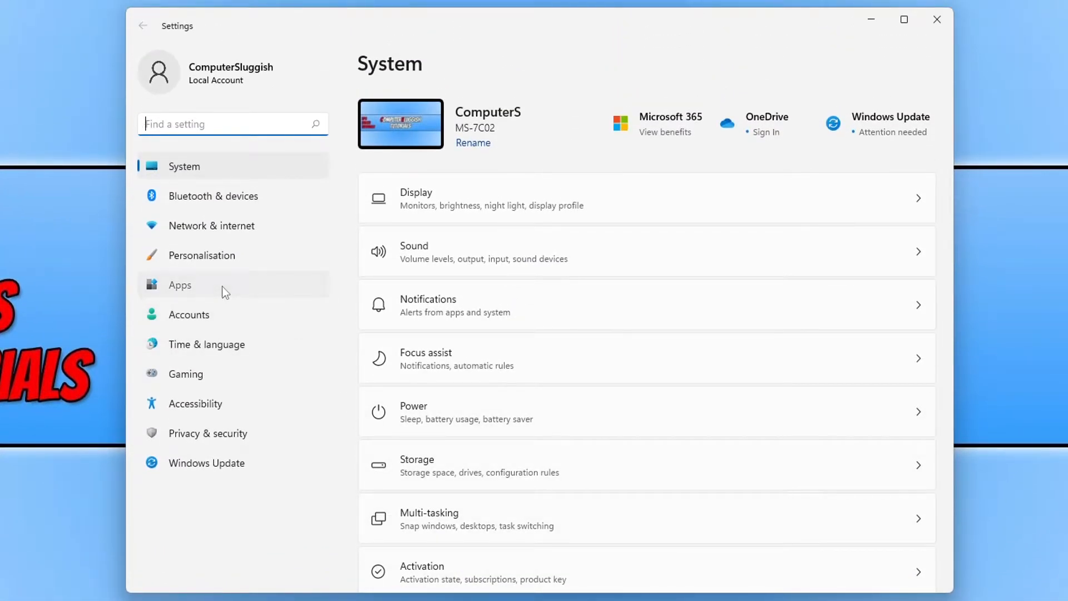
- Go to Apps > Default apps and search 'chrome' to reach Google Chrome's defaults
click(180, 285)
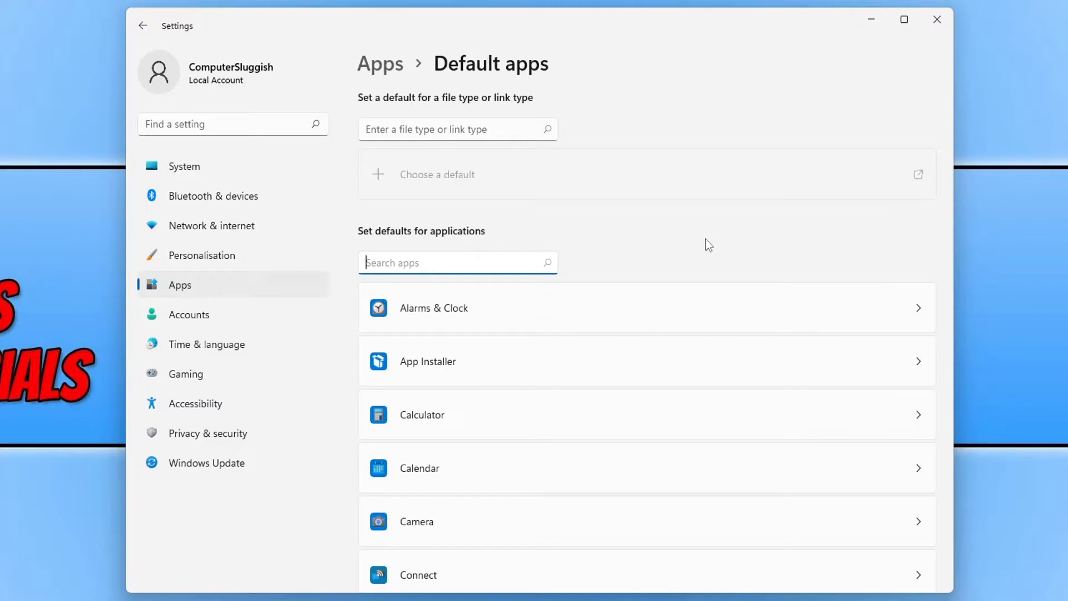
text(chrome)
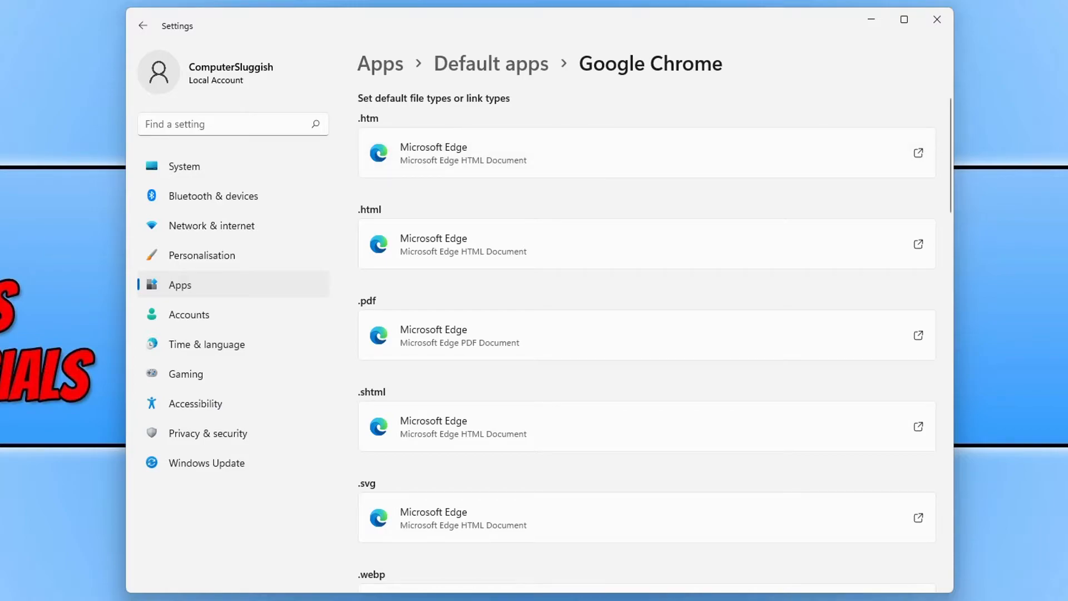
mouse_move(404, 158)
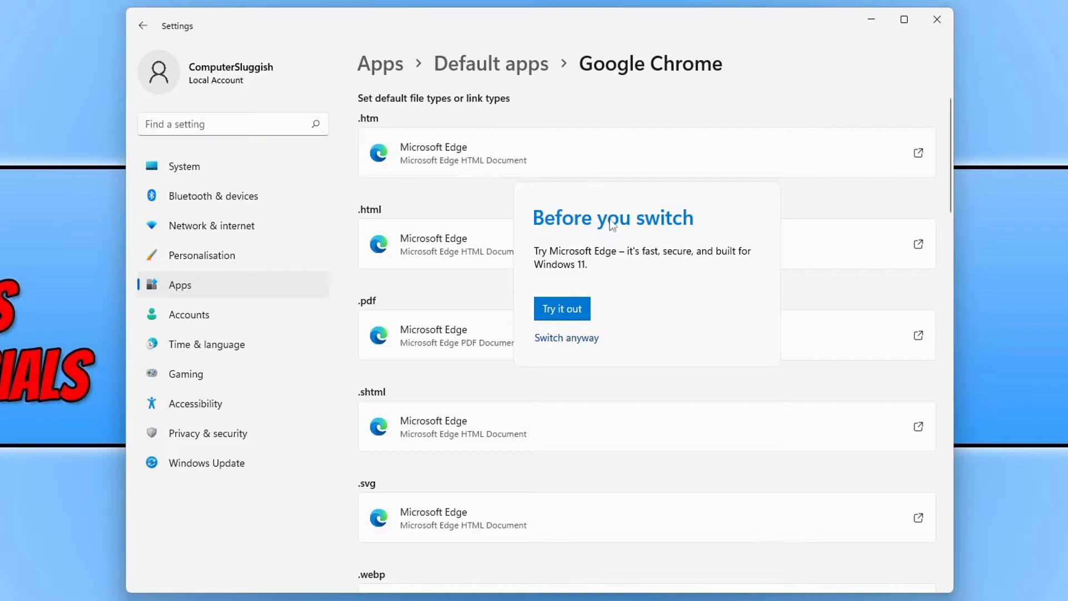
- Switch the .htm and .html file defaults from Microsoft Edge to Google Chrome
click(566, 337)
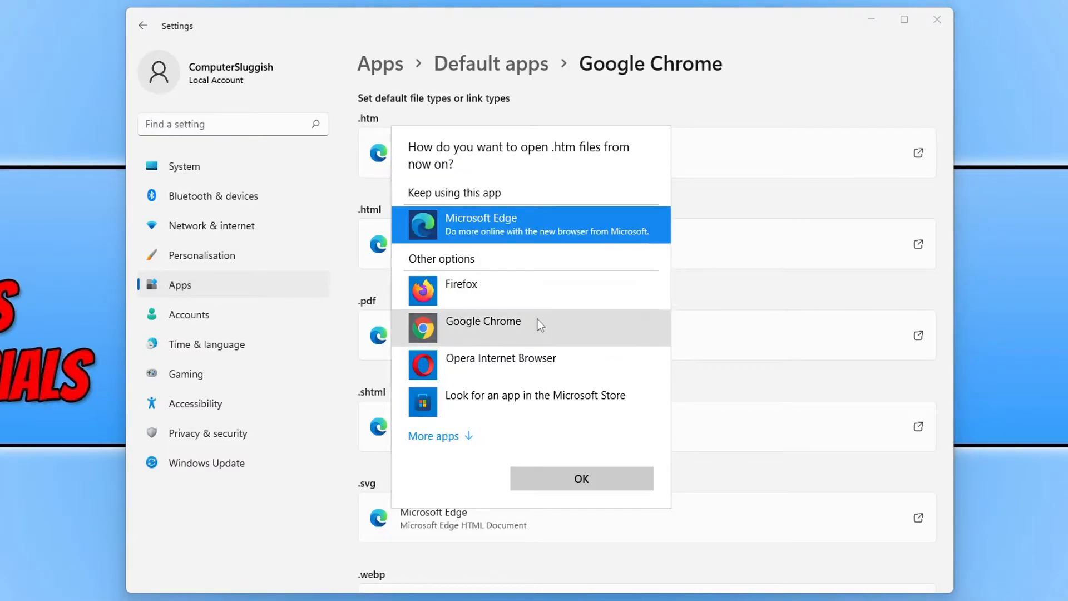
click(483, 320)
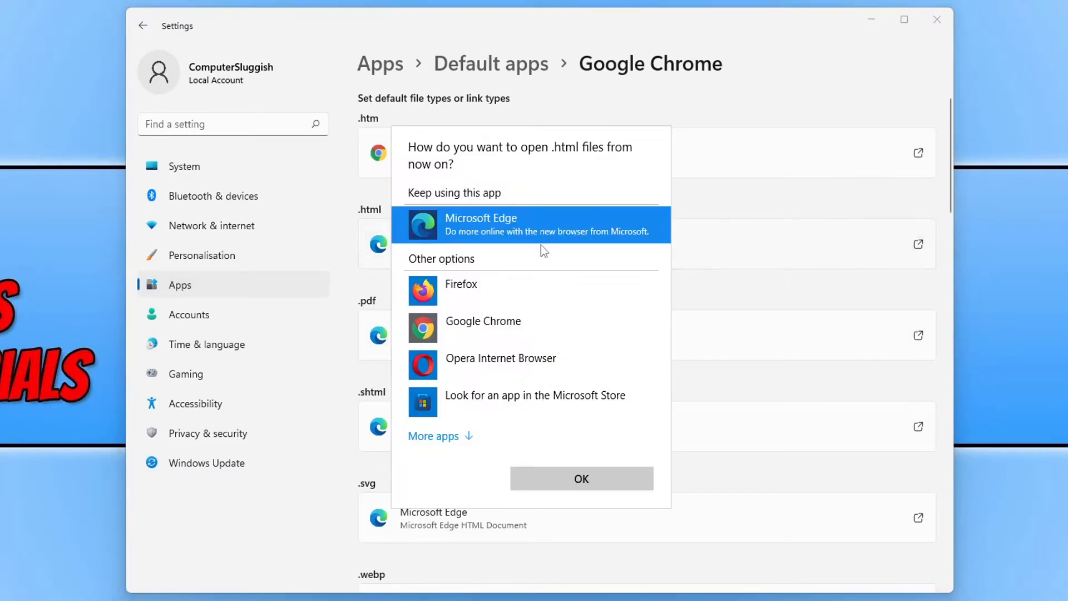
click(482, 321)
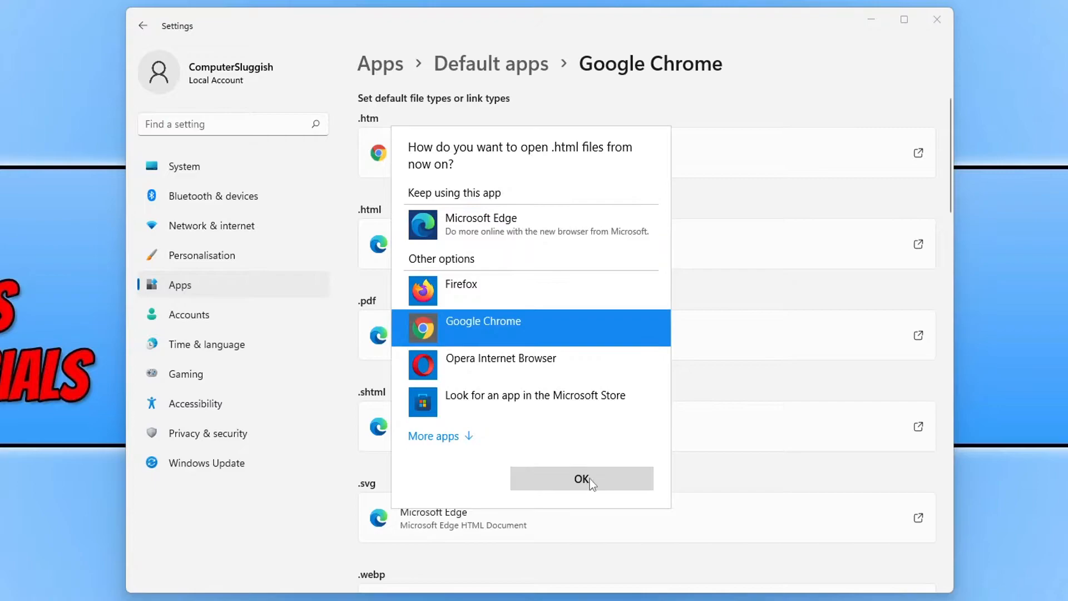
click(580, 478)
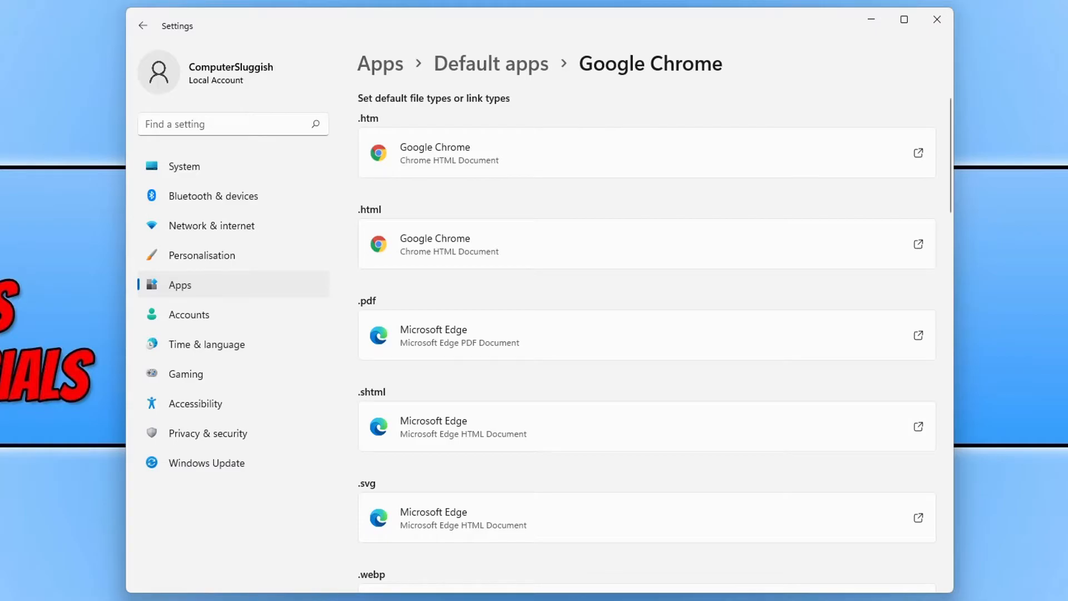
mouse_move(691, 215)
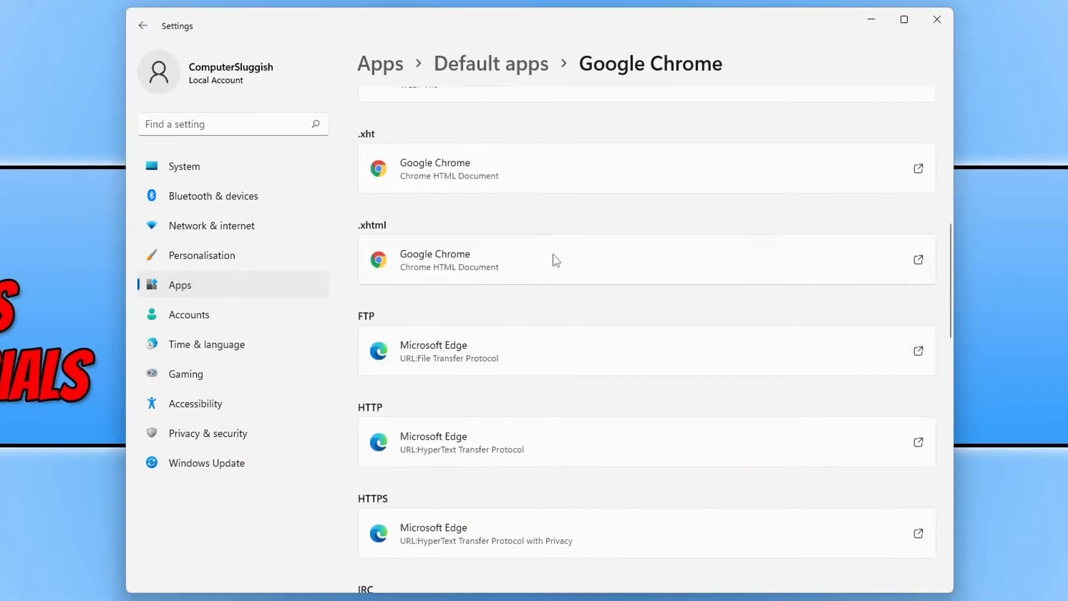
- Scroll Chrome's defaults list to switch .shtml, .svg, .xht and .xhtml to Chrome
scroll(down, 3)
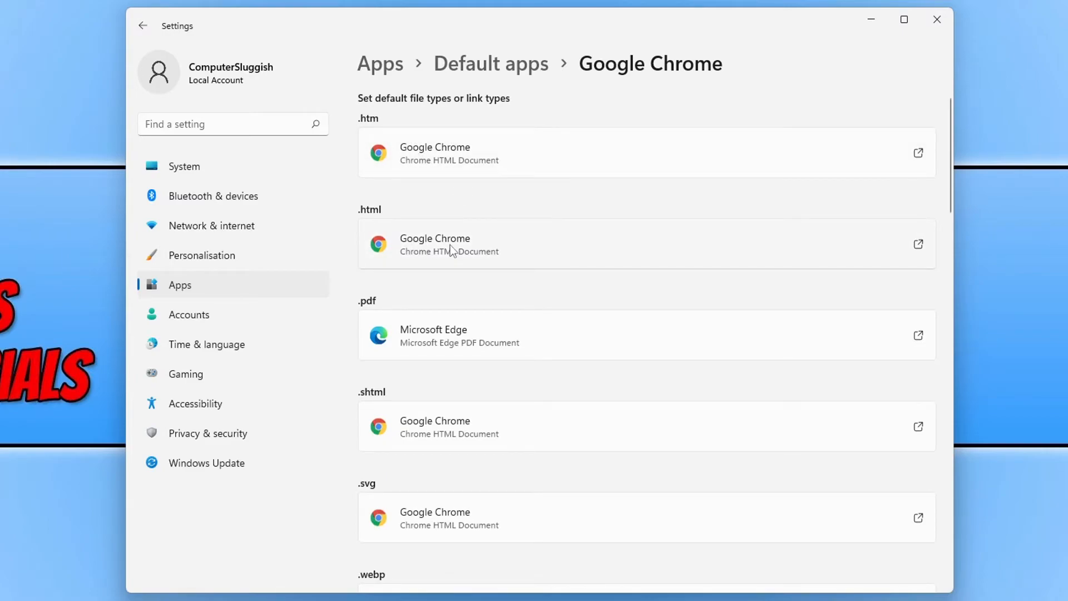
scroll(down, 3)
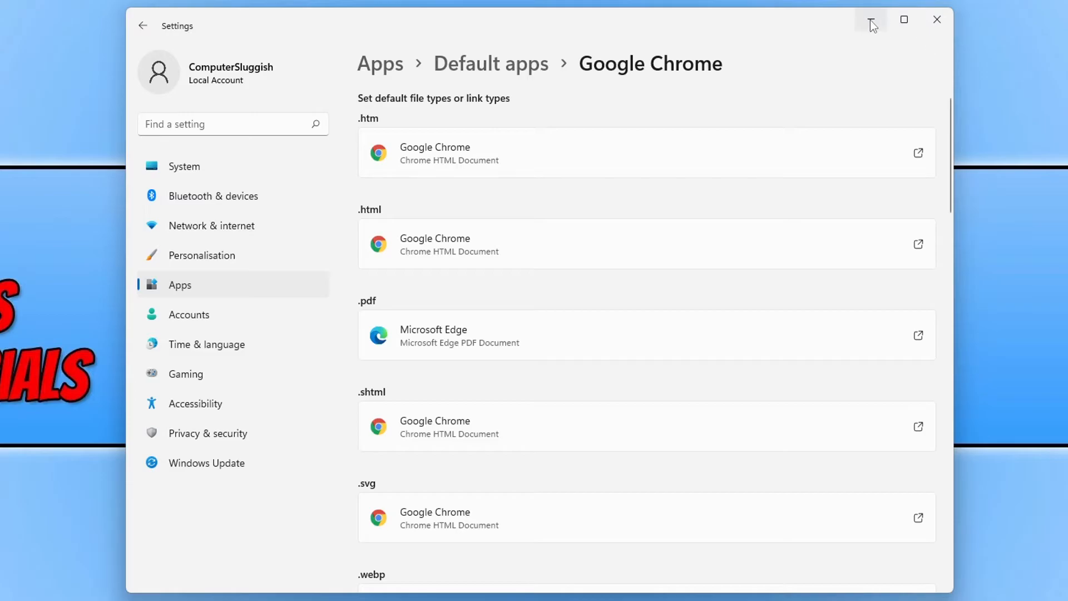
- Minimize Settings and remove the Microsoft Edge icon from the taskbar
click(869, 19)
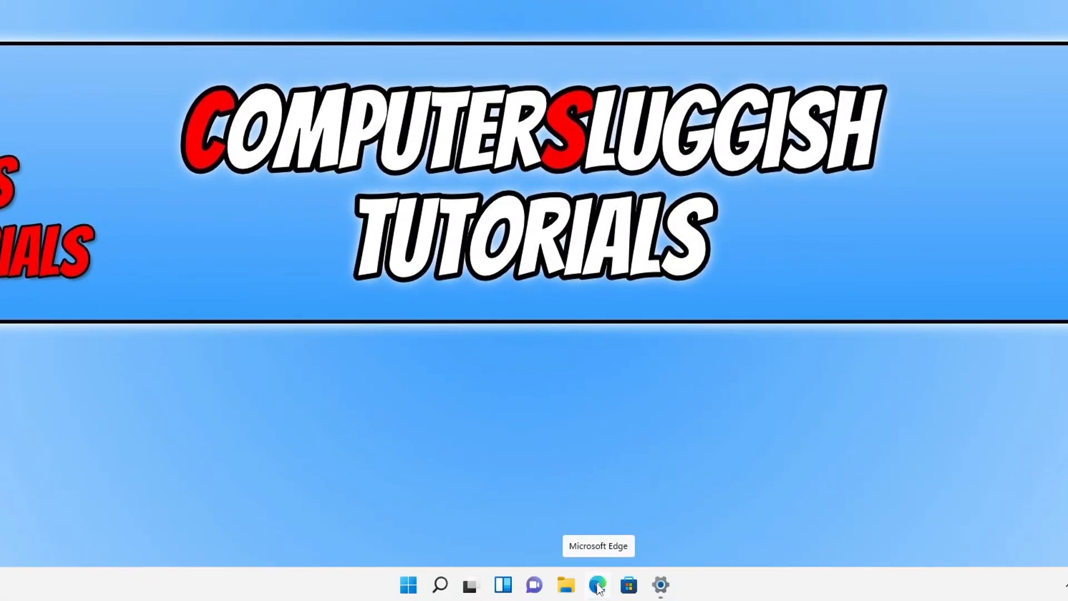
right_click(597, 584)
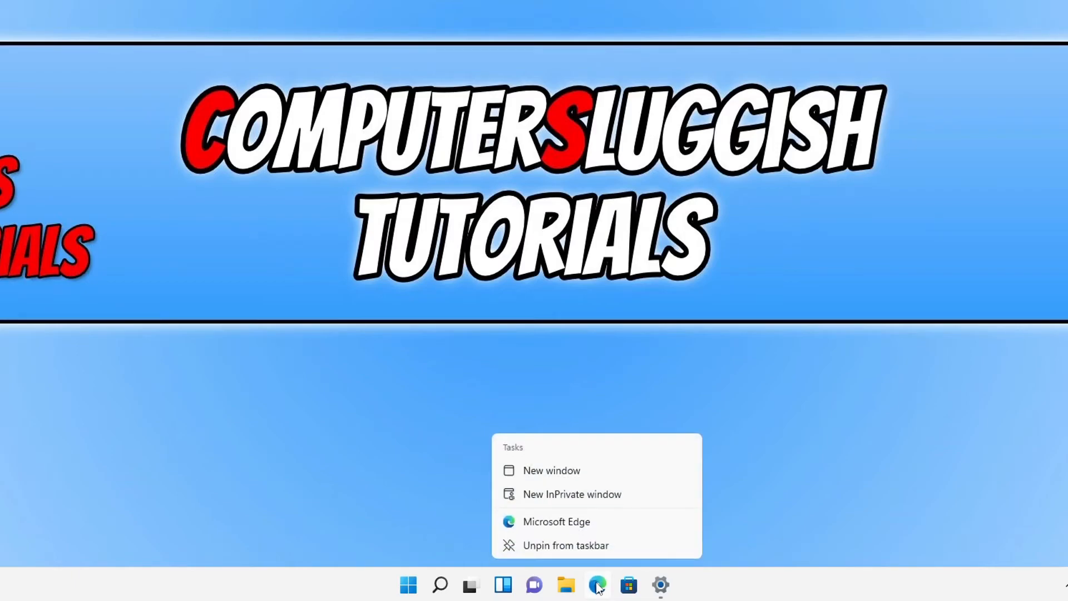
mouse_move(592, 551)
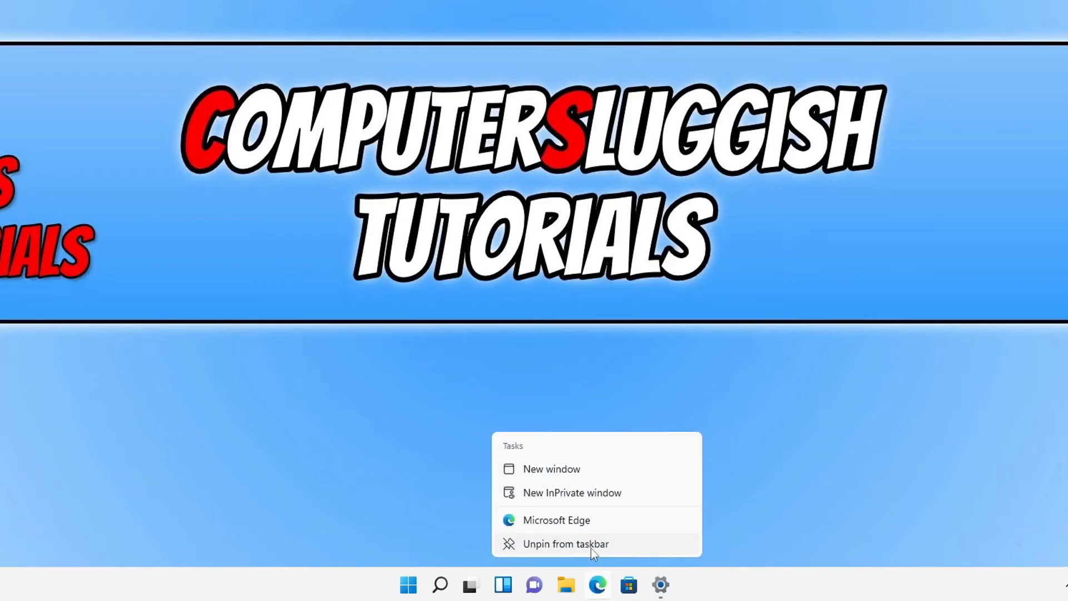
click(409, 584)
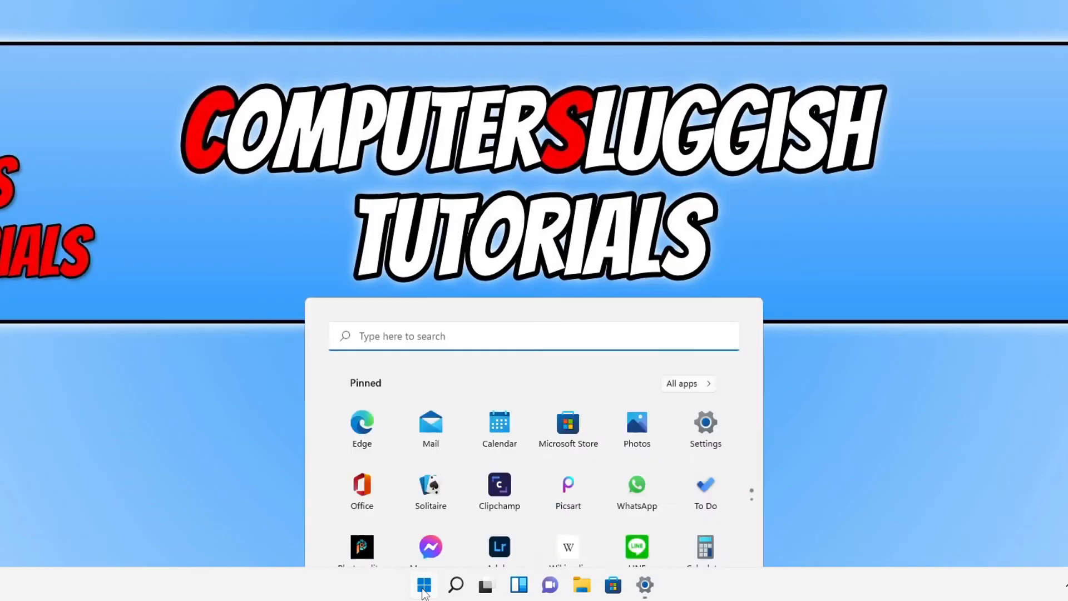
- Search the Start menu for 'chrome' and pin Google Chrome to the taskbar
click(423, 585)
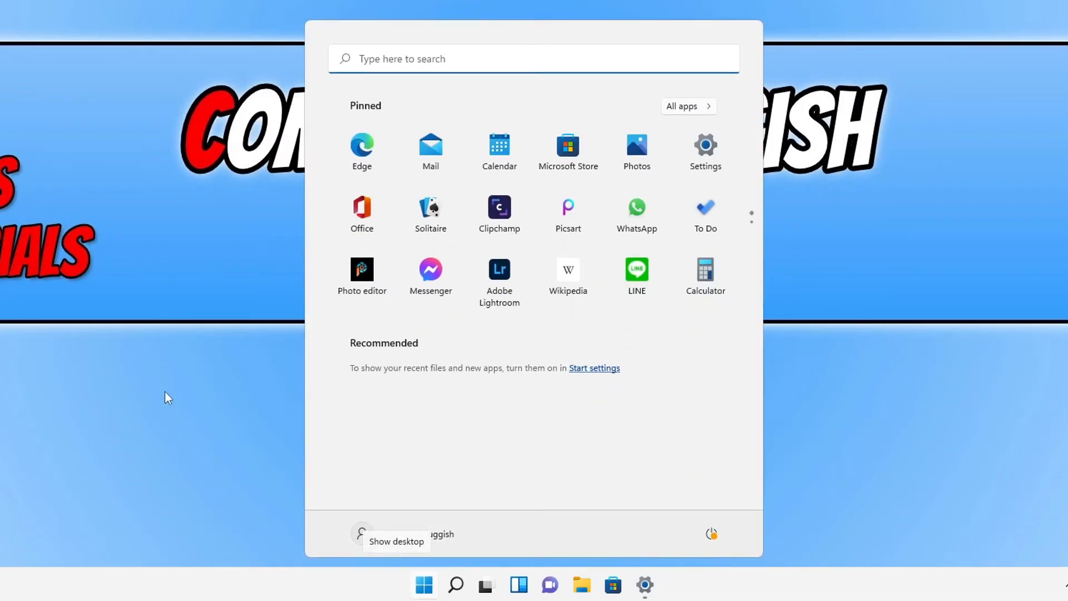
text(chrome)
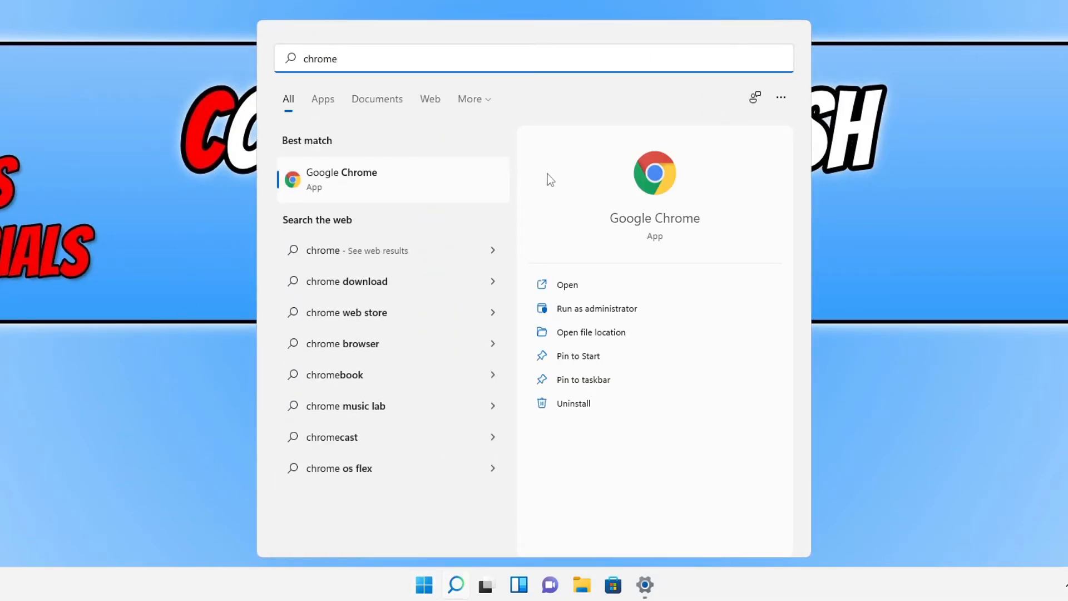
mouse_move(601, 366)
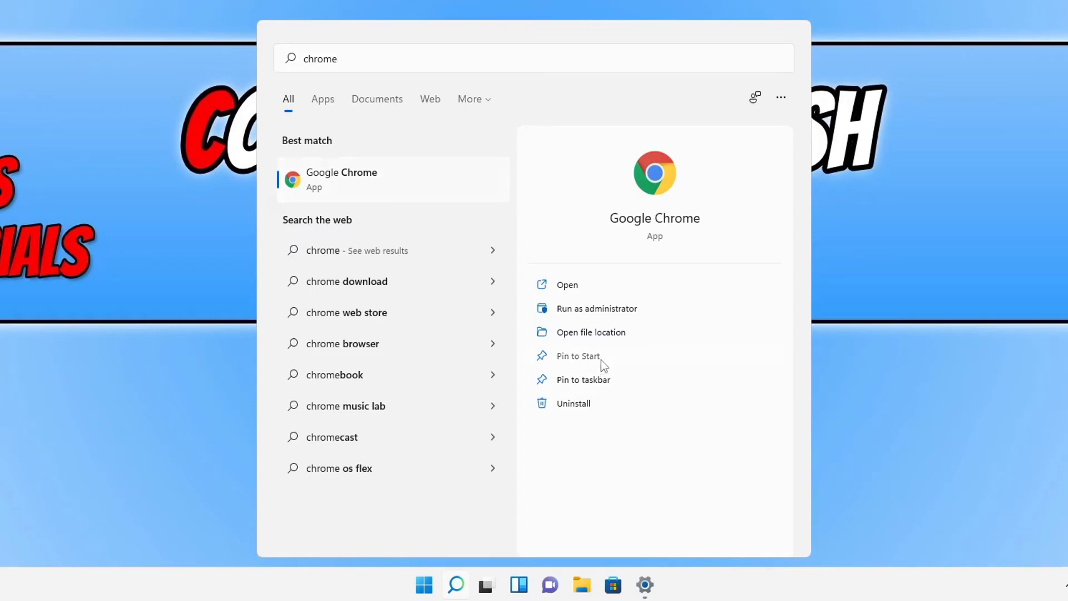
mouse_move(613, 388)
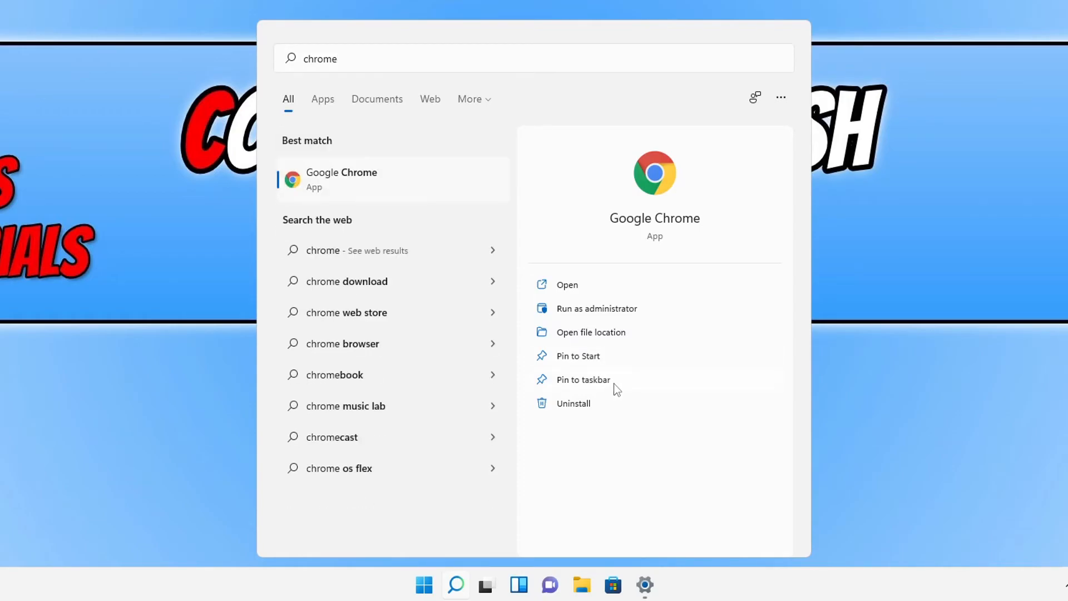
click(582, 379)
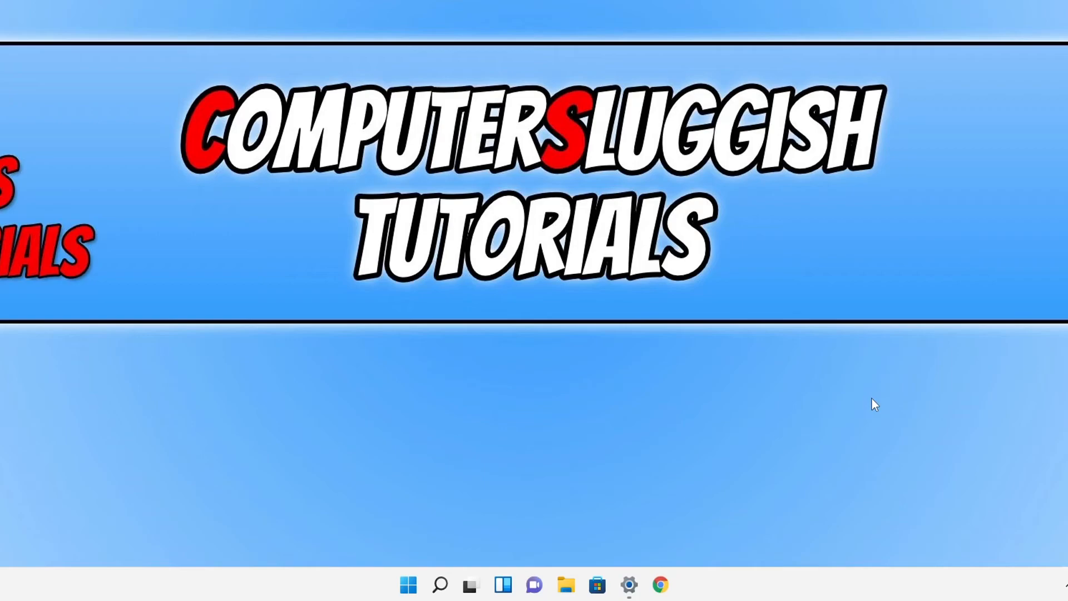